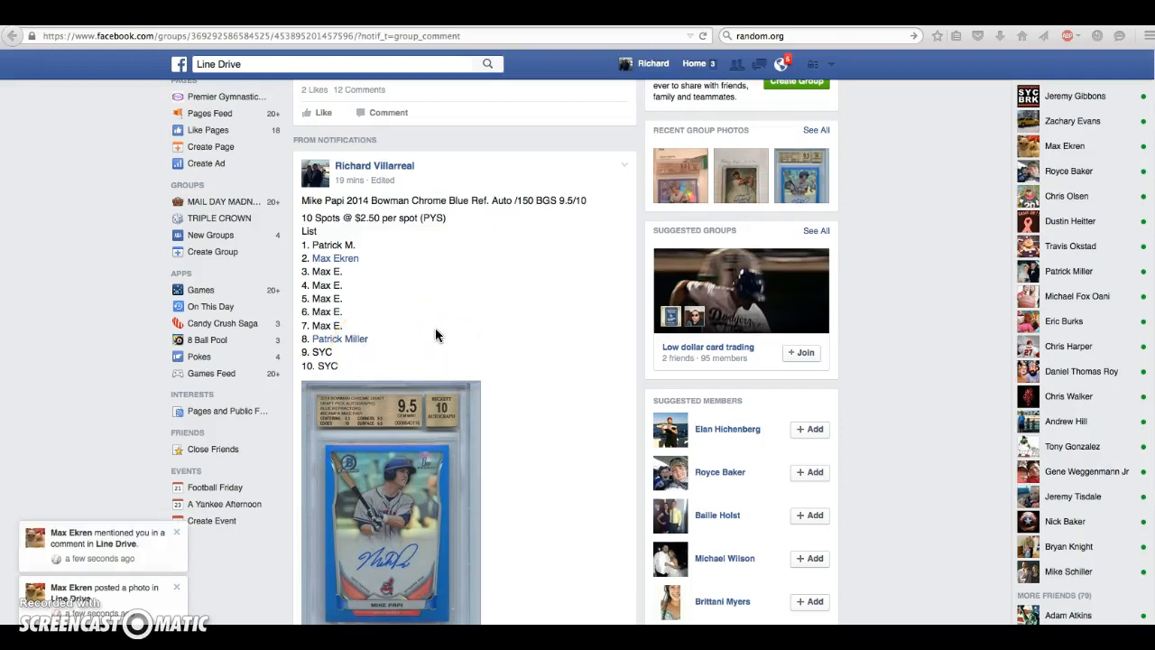
# Step: Roll the two virtual dice (3 and 4), then return to the List Randomizer with the 10-spot list
pyautogui.scroll(-3)
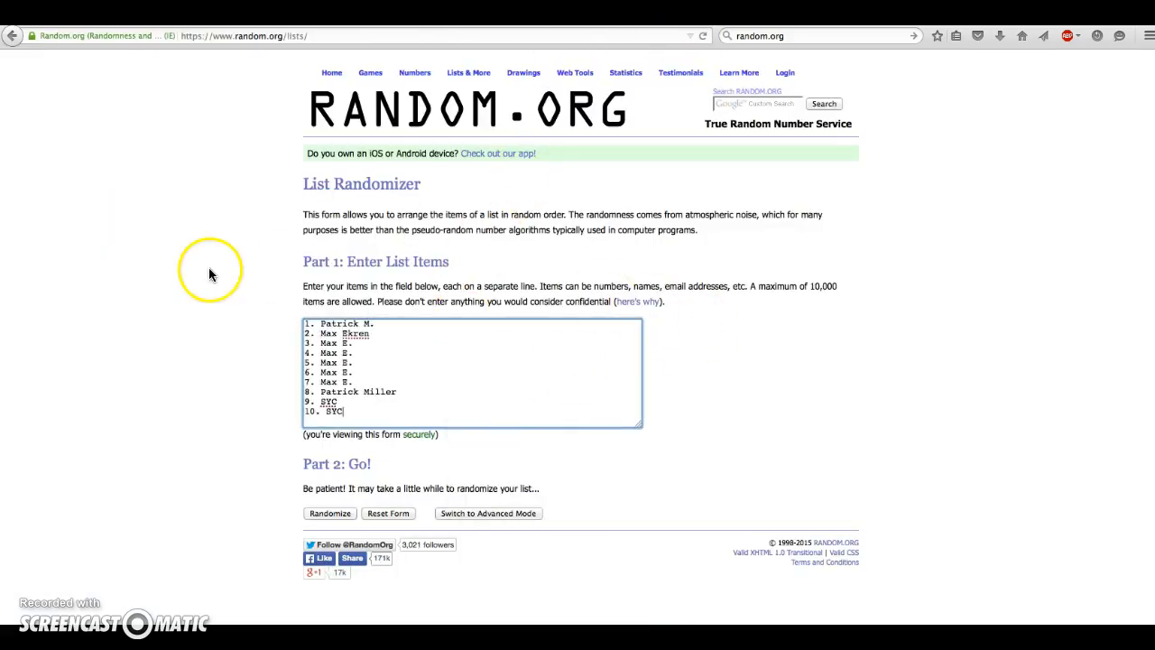
pyautogui.moveTo(188, 280)
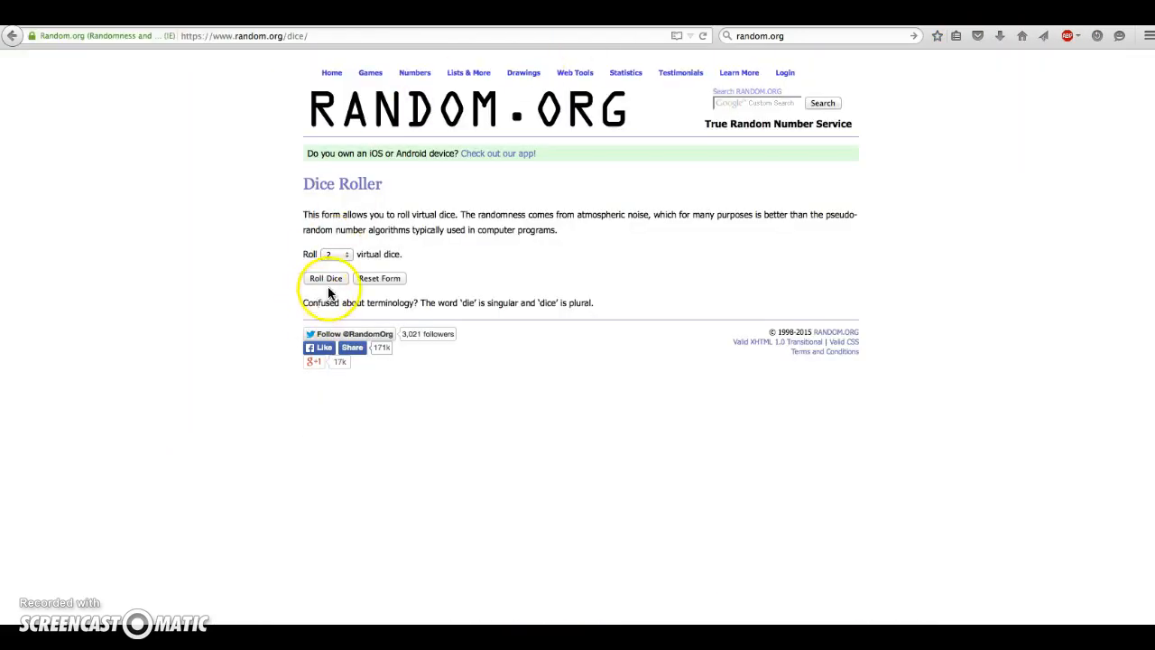
pyautogui.click(325, 278)
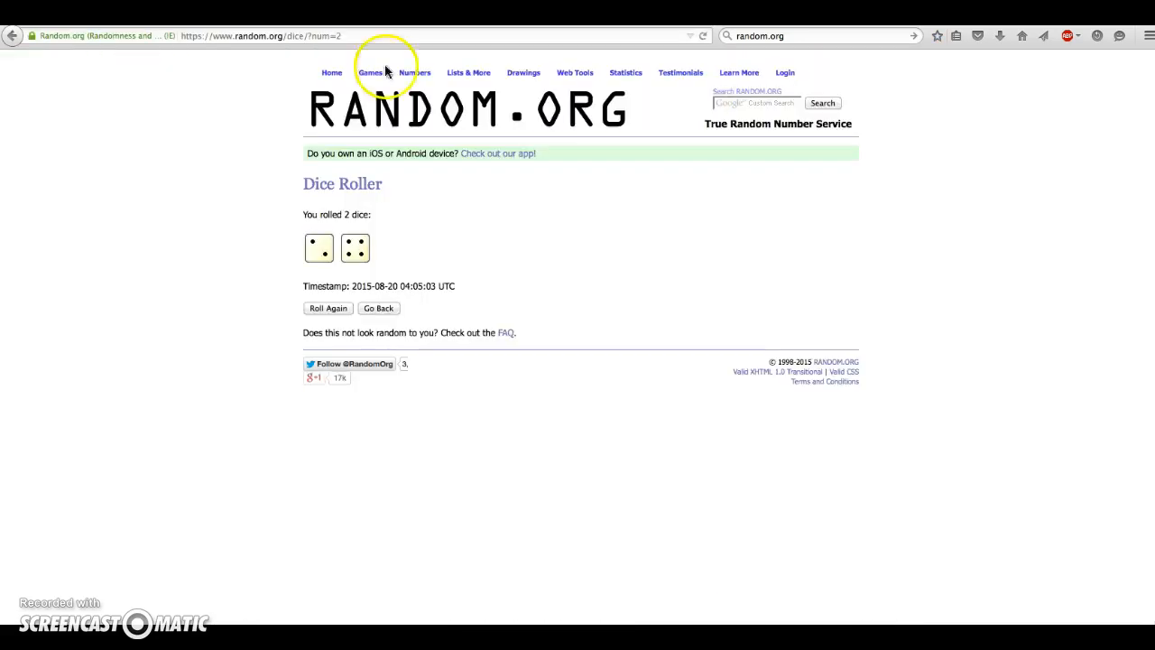
pyautogui.click(469, 72)
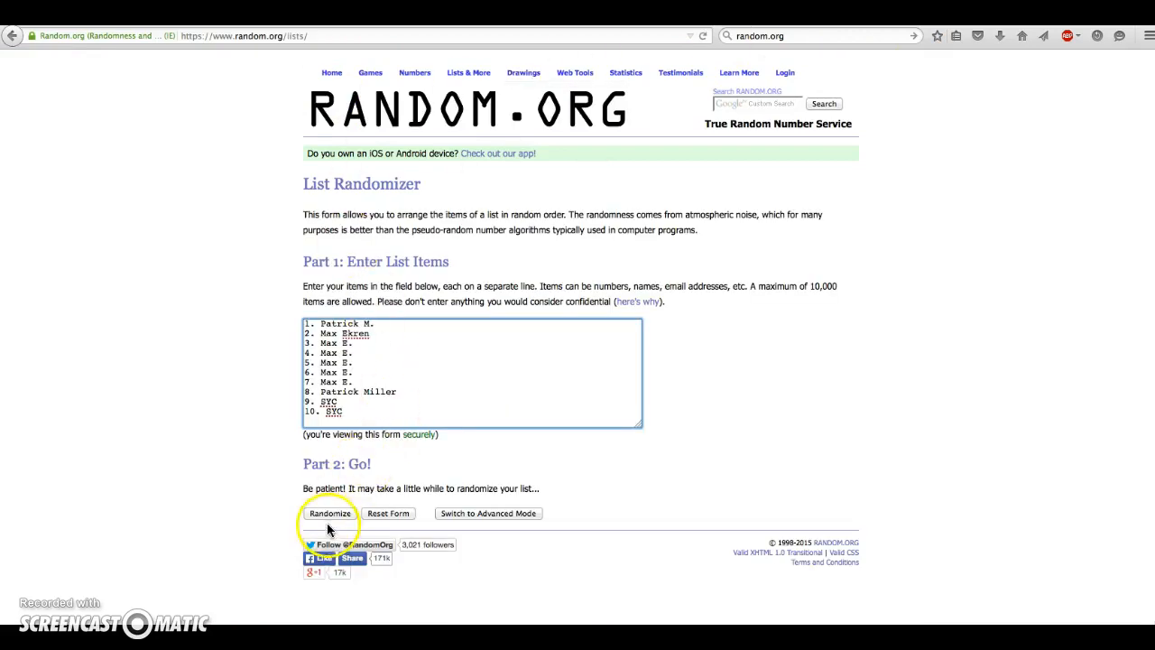
# Step: Shuffle the 10-spot list six times using Randomize and Again
pyautogui.click(329, 513)
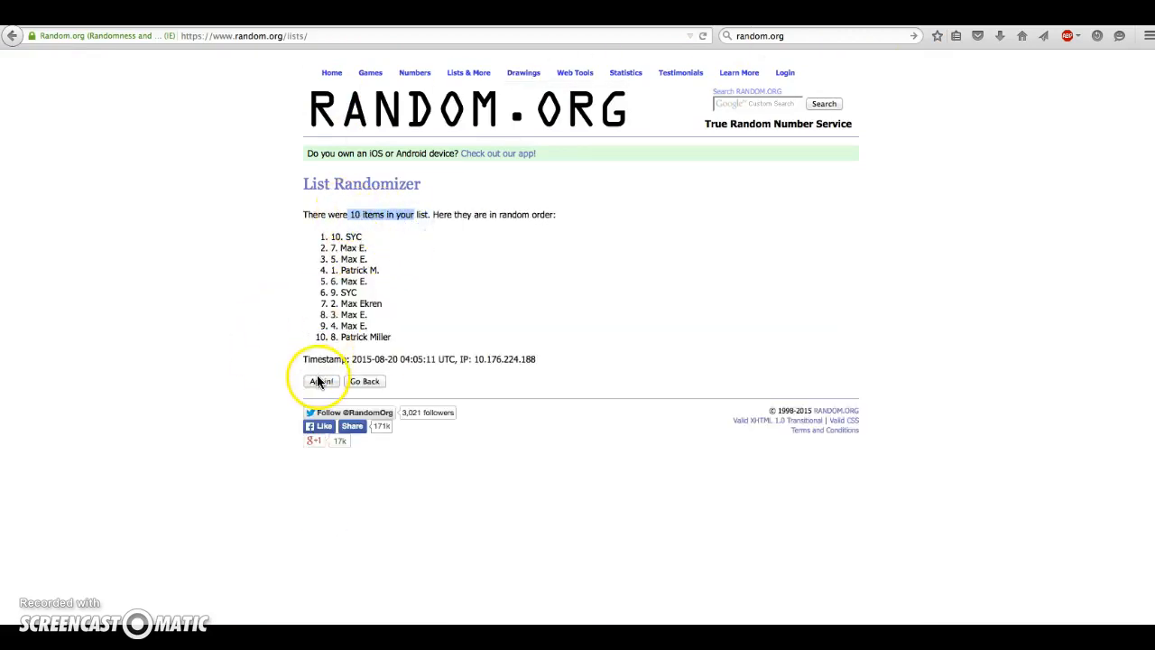
pyautogui.click(321, 379)
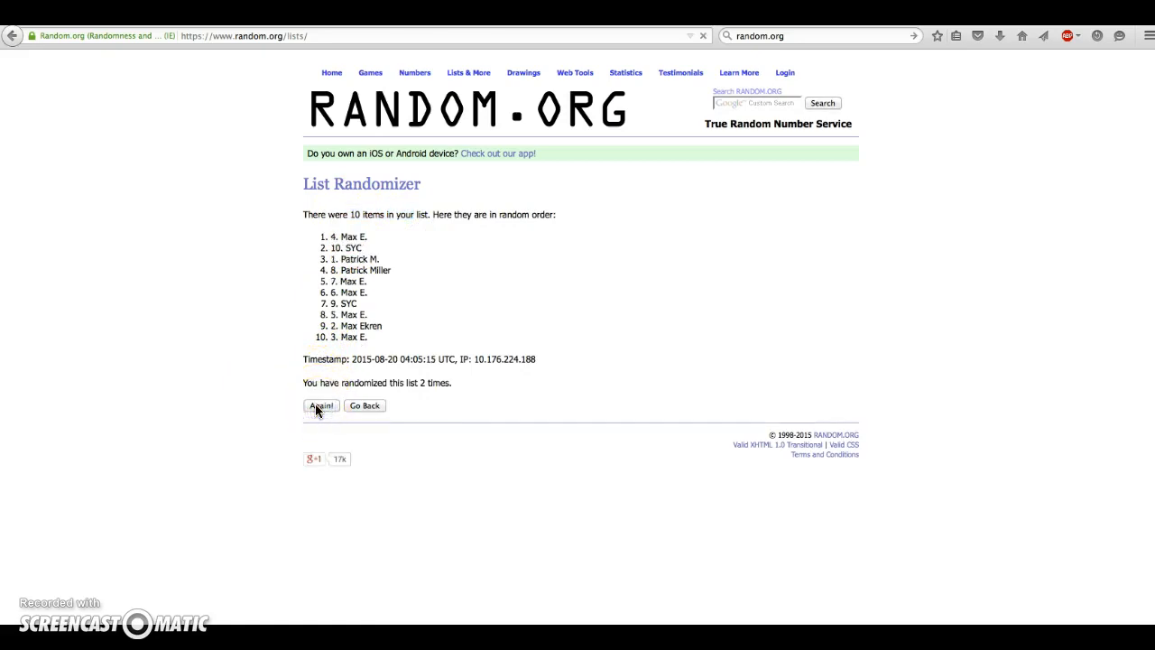
pyautogui.click(321, 404)
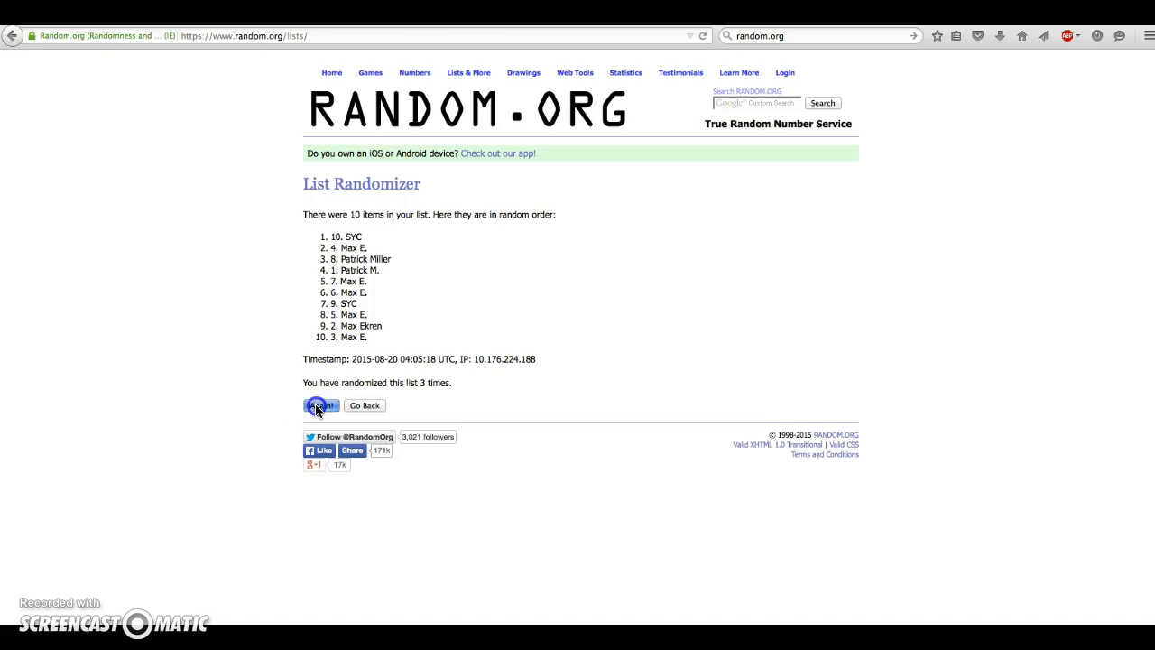
pyautogui.click(321, 405)
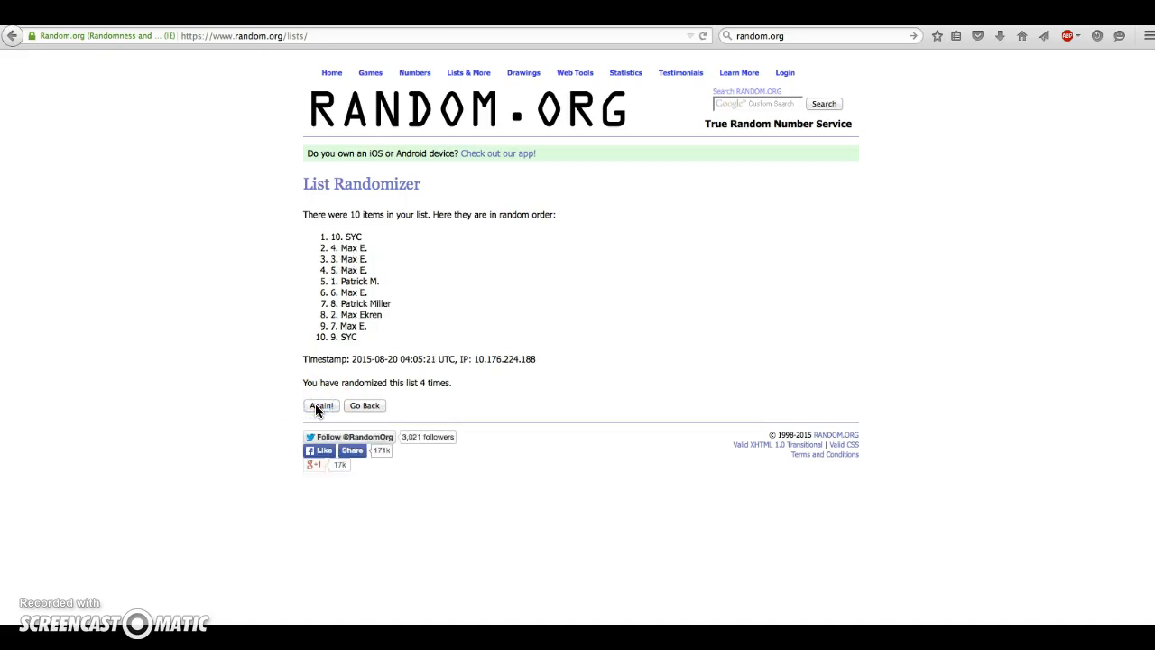
pyautogui.click(321, 404)
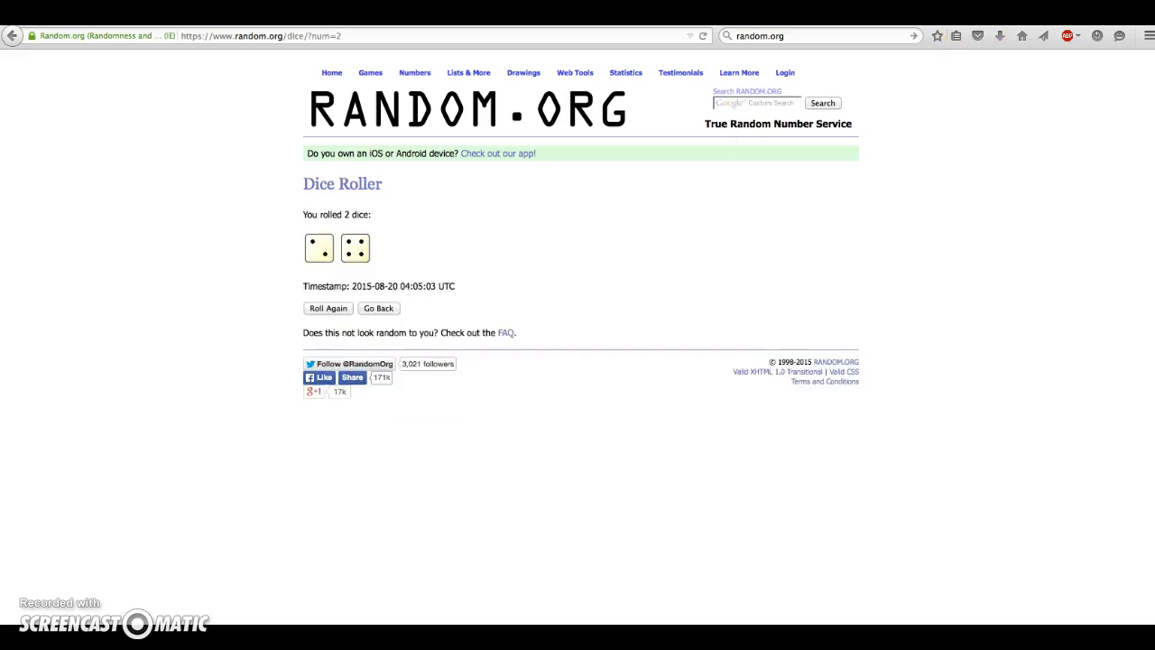
pyautogui.click(469, 72)
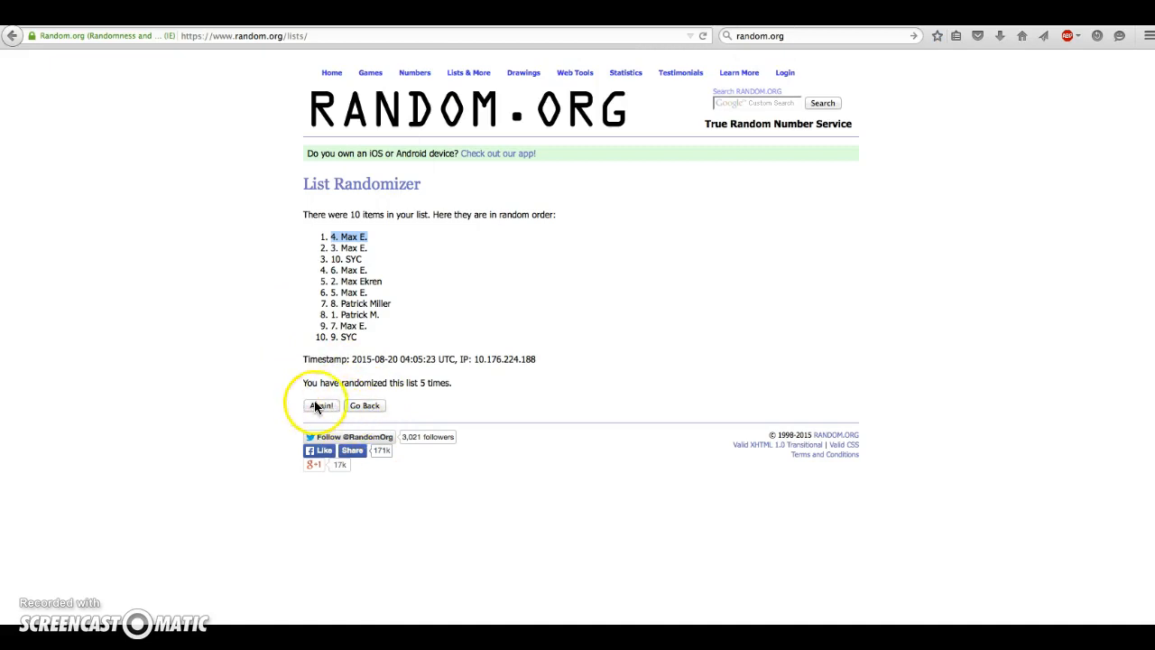
pyautogui.click(321, 405)
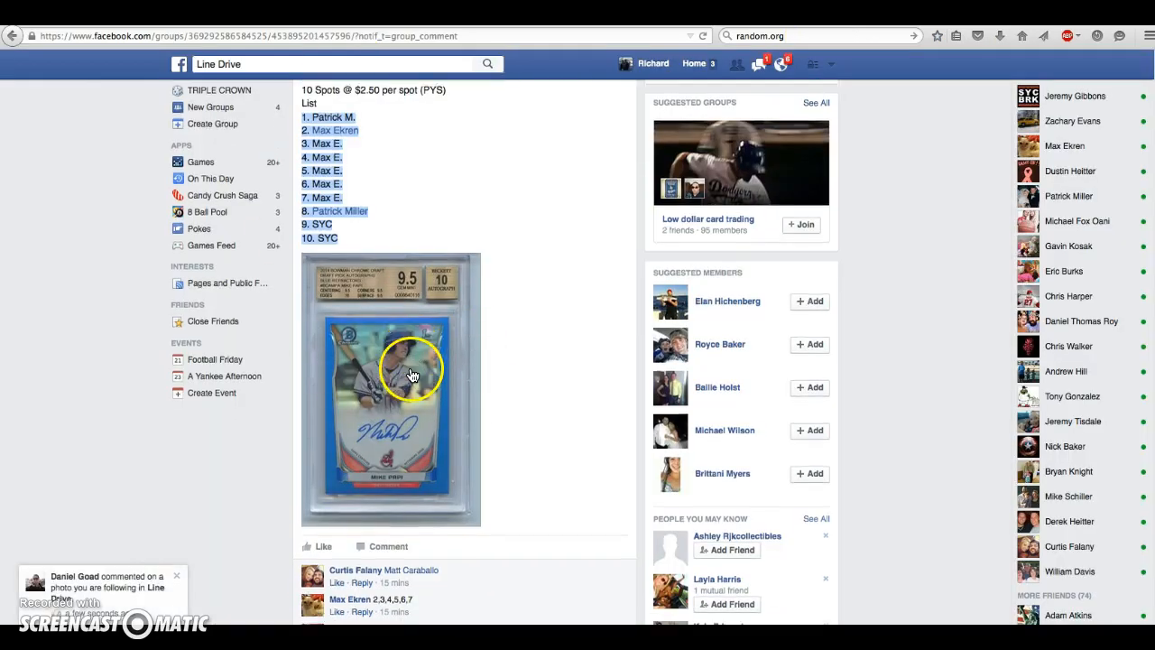
# Step: Draft the comment 'done' under the Facebook group post
pyautogui.scroll(-3)
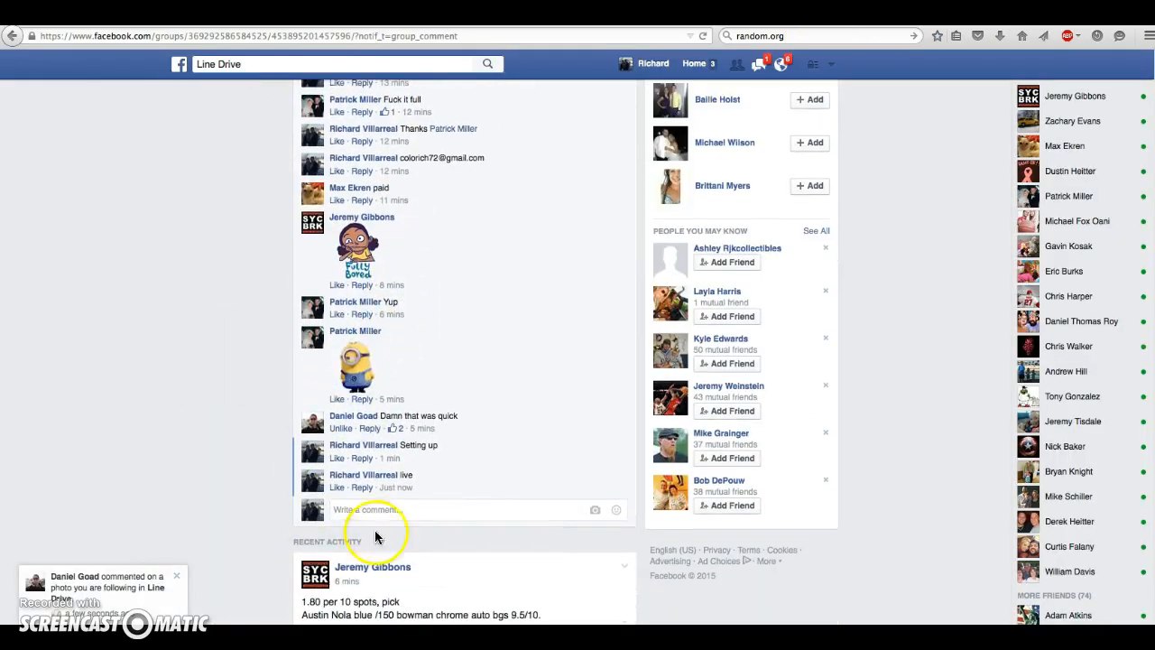
pyautogui.write('done')
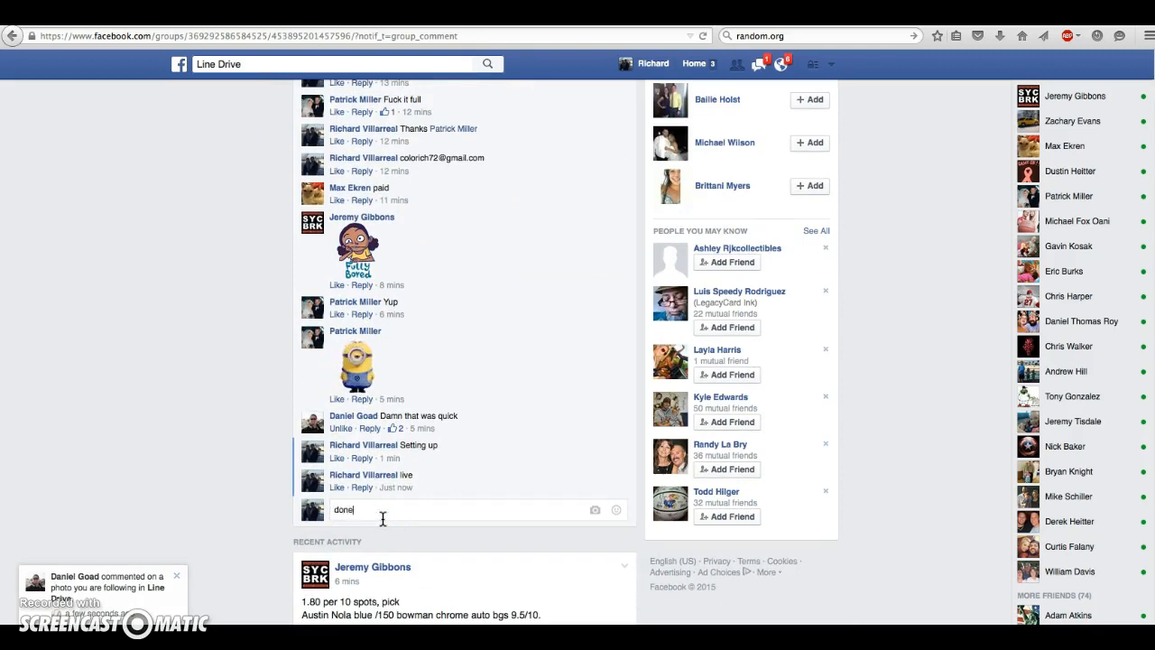